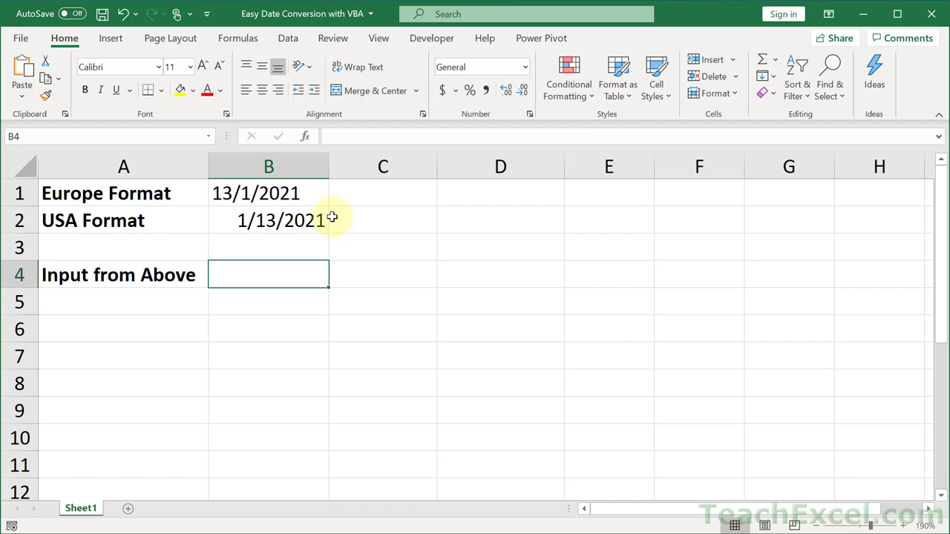
pyautogui.moveTo(311, 243)
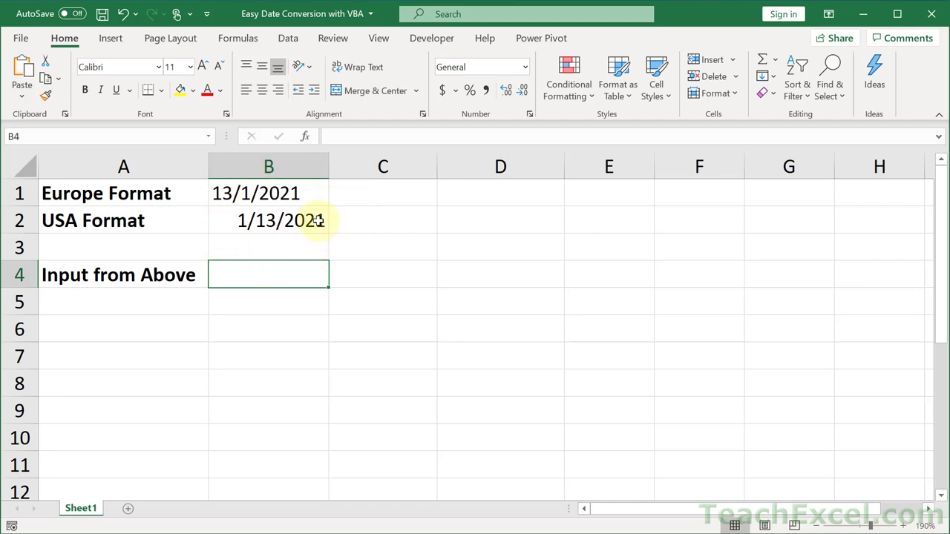
pyautogui.moveTo(330, 228)
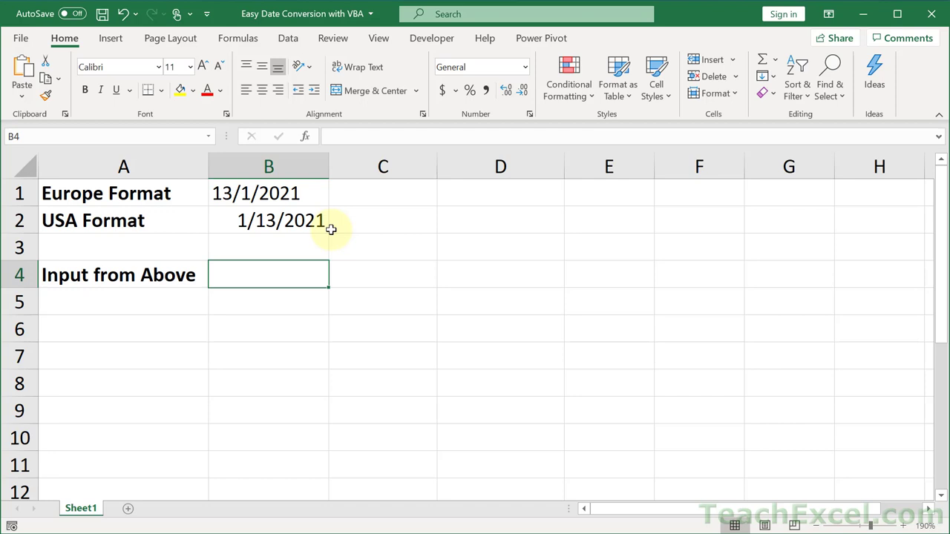
pyautogui.moveTo(341, 243)
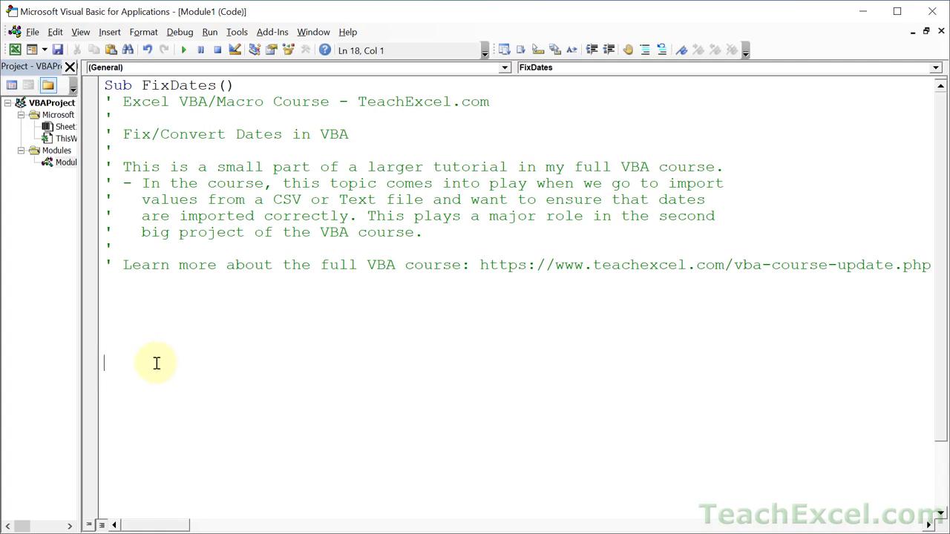
pyautogui.moveTo(184, 374)
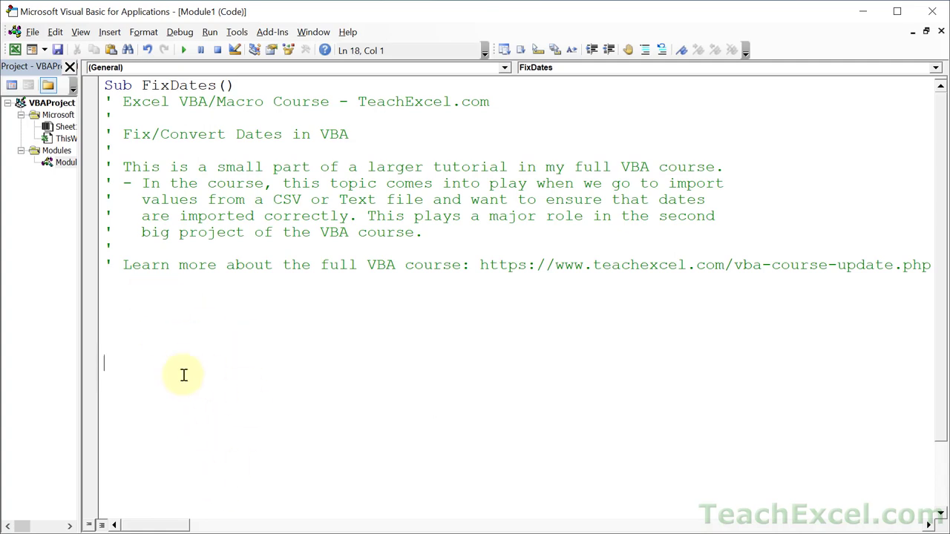
pyautogui.moveTo(246, 354)
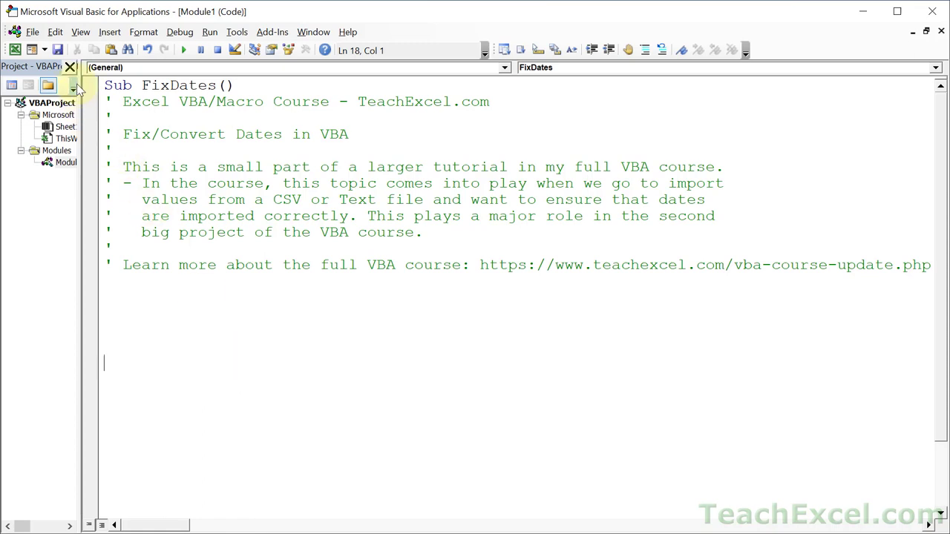
# Hide the Project Explorer pane to widen the FixDates code area.
pyautogui.click(69, 66)
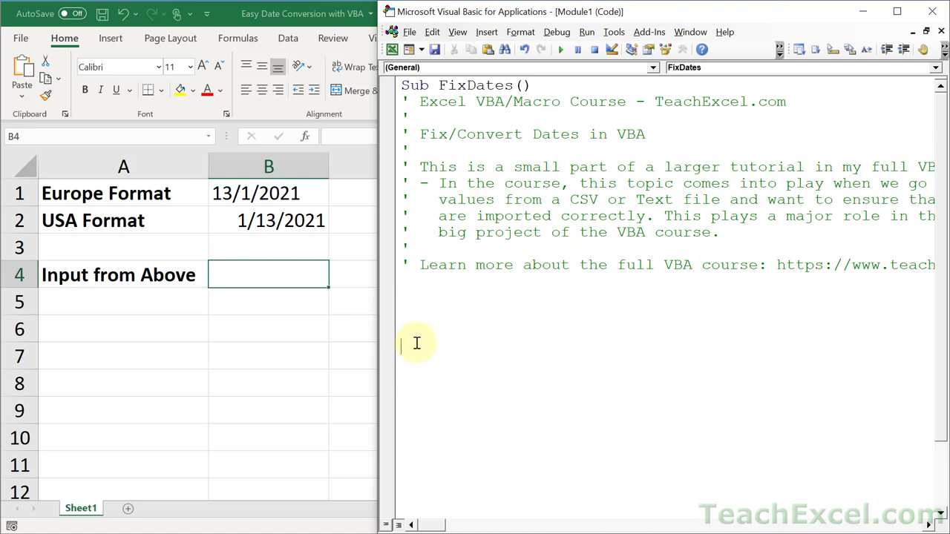
# Write the line MsgBox IsDate(Range("B1").Value) in the FixDates macro.
pyautogui.write('range')
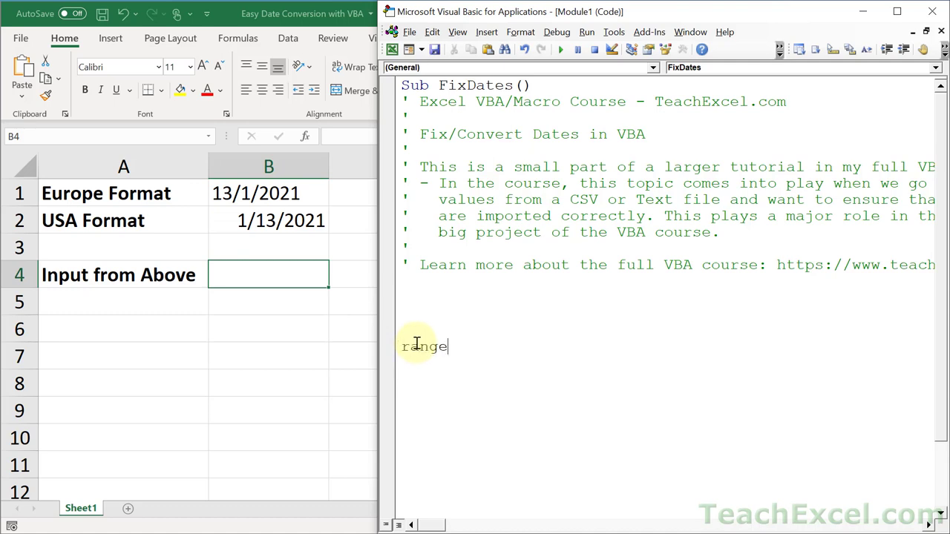
pyautogui.write('("')
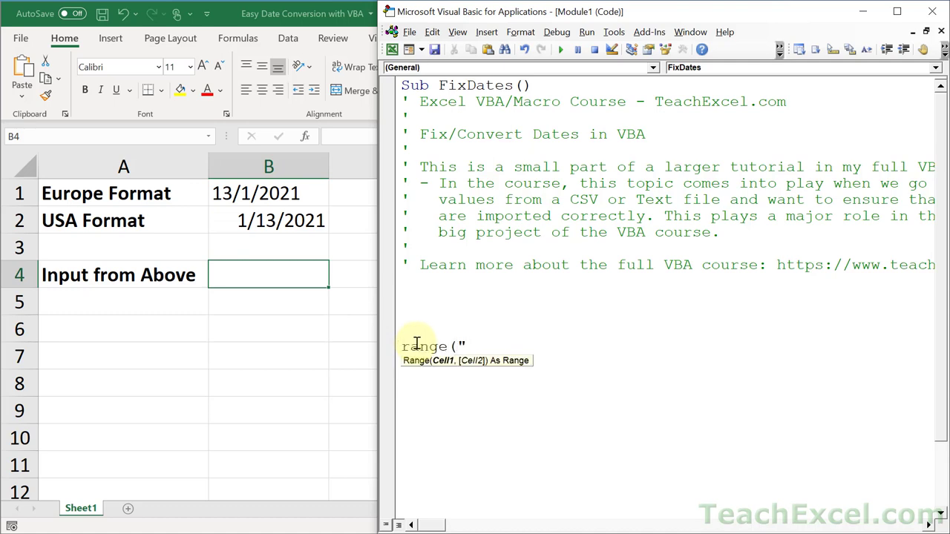
pyautogui.write('B1"')
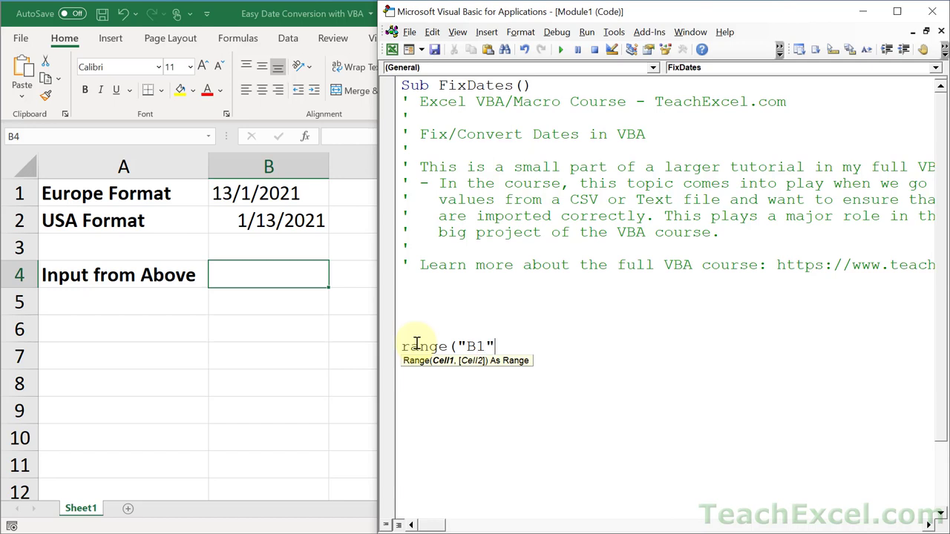
pyautogui.write(').value')
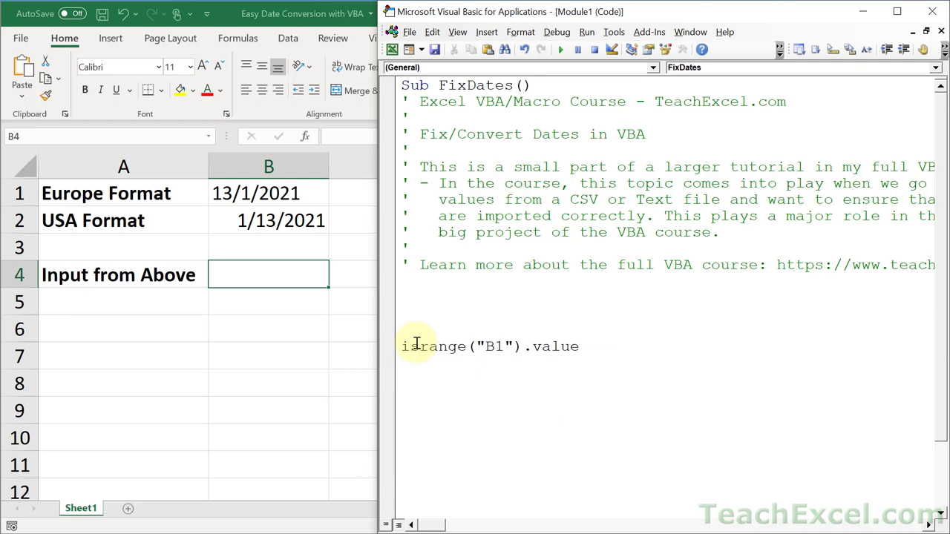
pyautogui.write('sdate(')
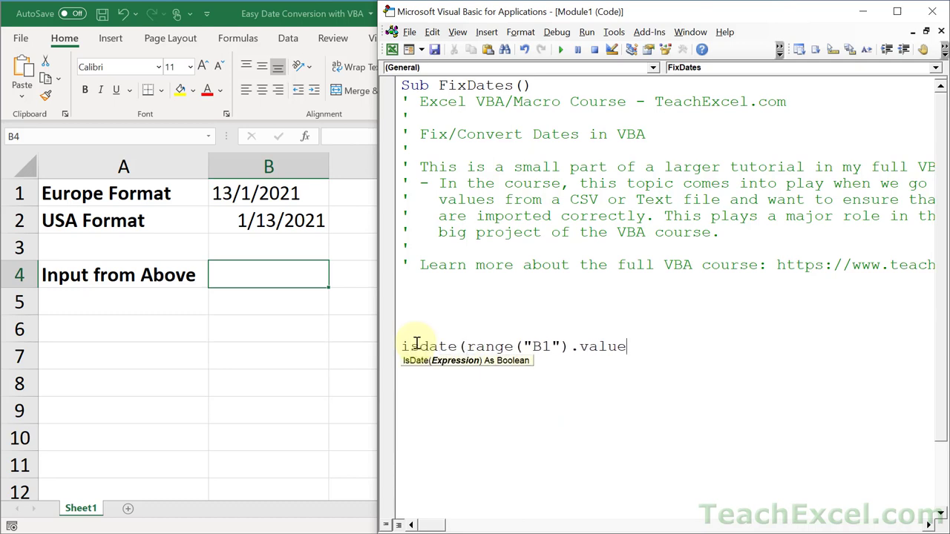
pyautogui.write(')')
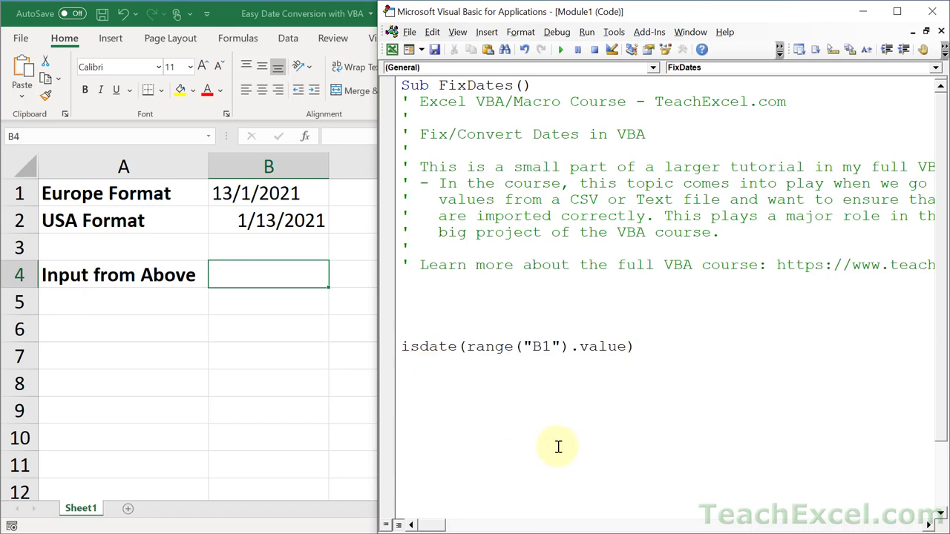
pyautogui.write('msgo')
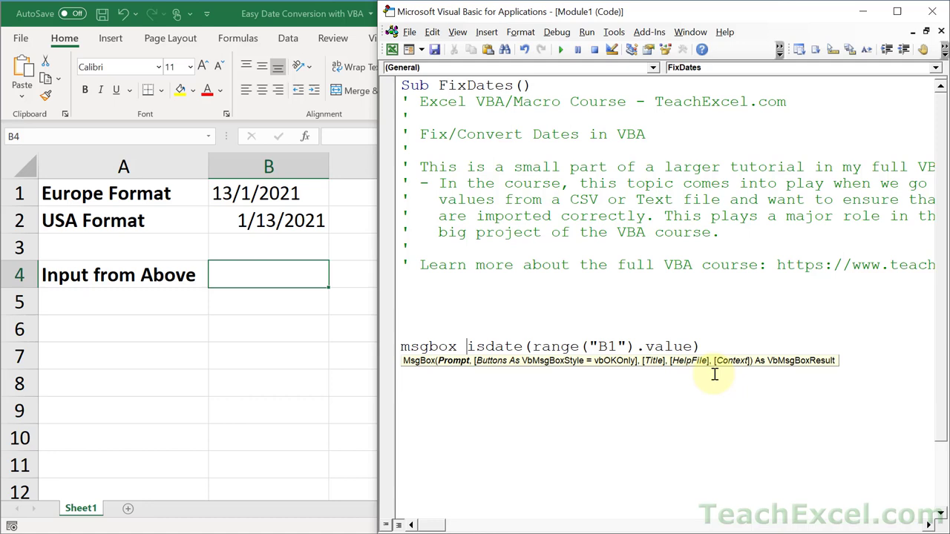
# Duplicate the IsDate line for B2 and check the USA-format date in cell B2.
pyautogui.tripleClick(549, 347)
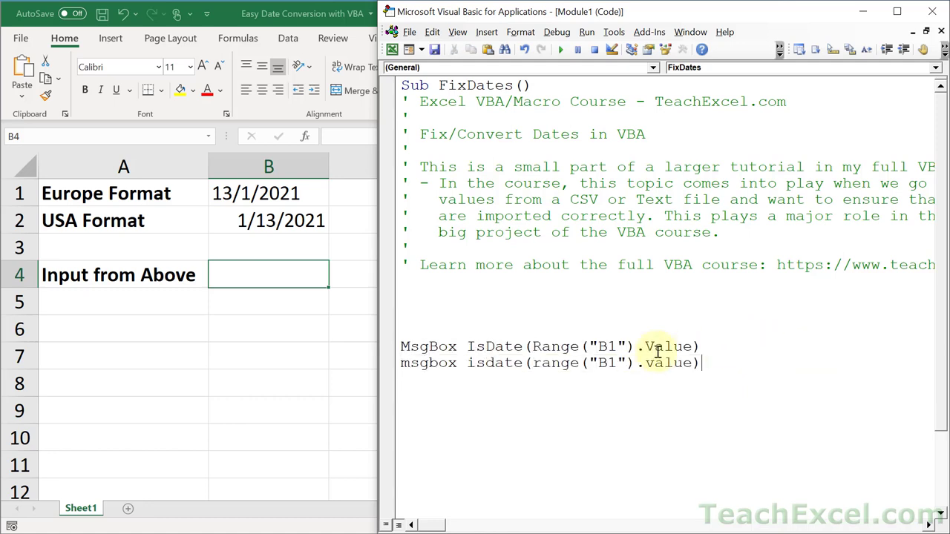
pyautogui.write('2')
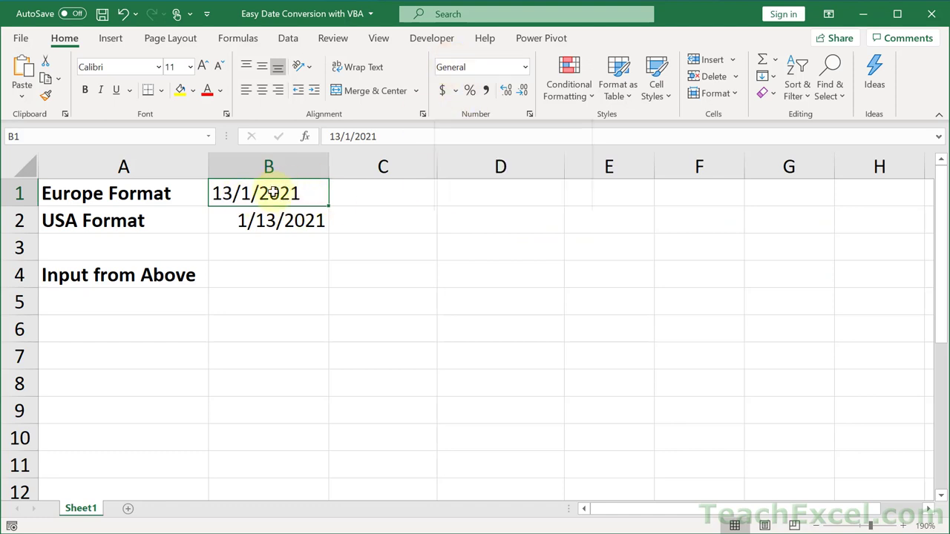
pyautogui.click(267, 220)
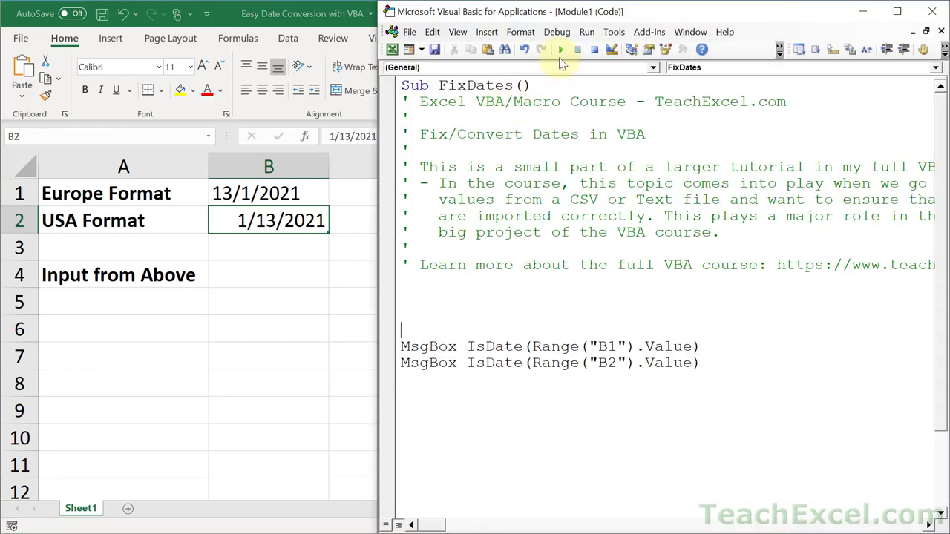
# Run FixDates and dismiss the True date-check message box.
pyautogui.click(561, 50)
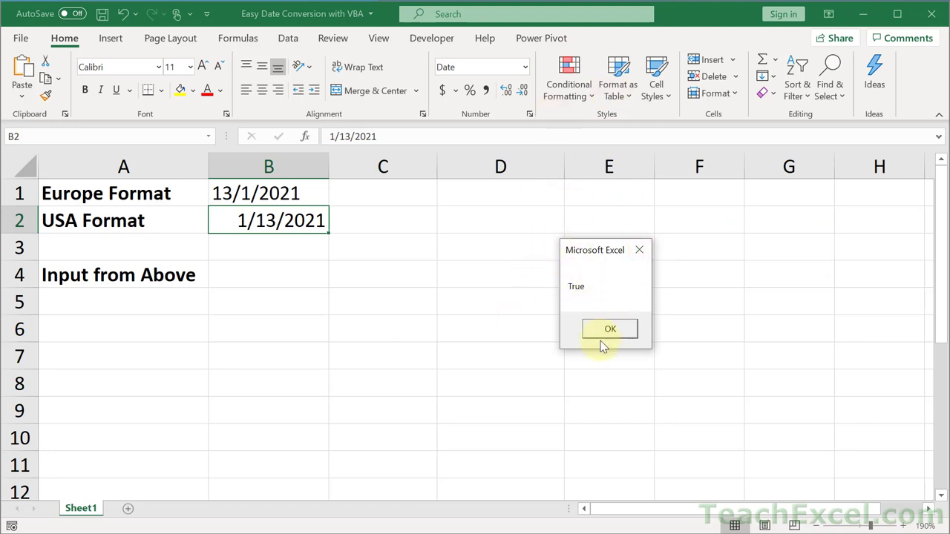
pyautogui.moveTo(249, 334)
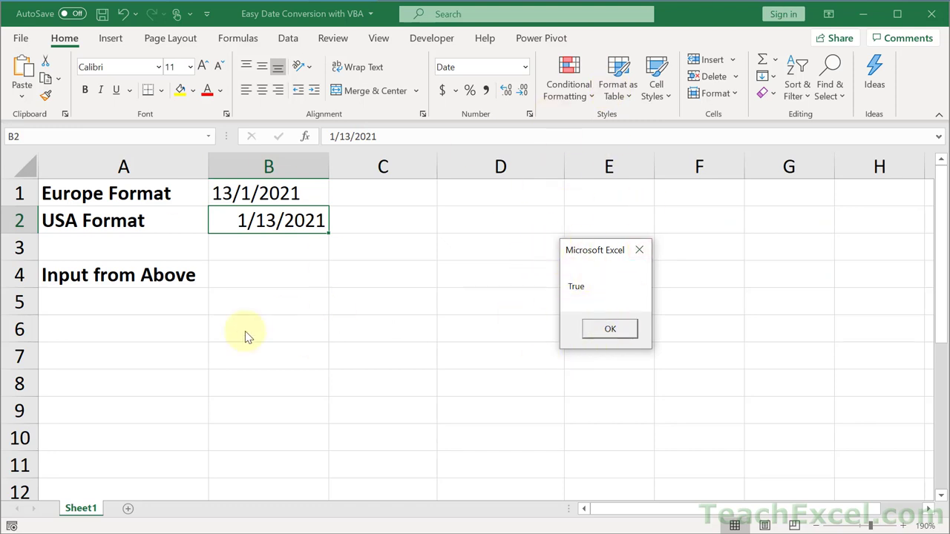
pyautogui.moveTo(392, 300)
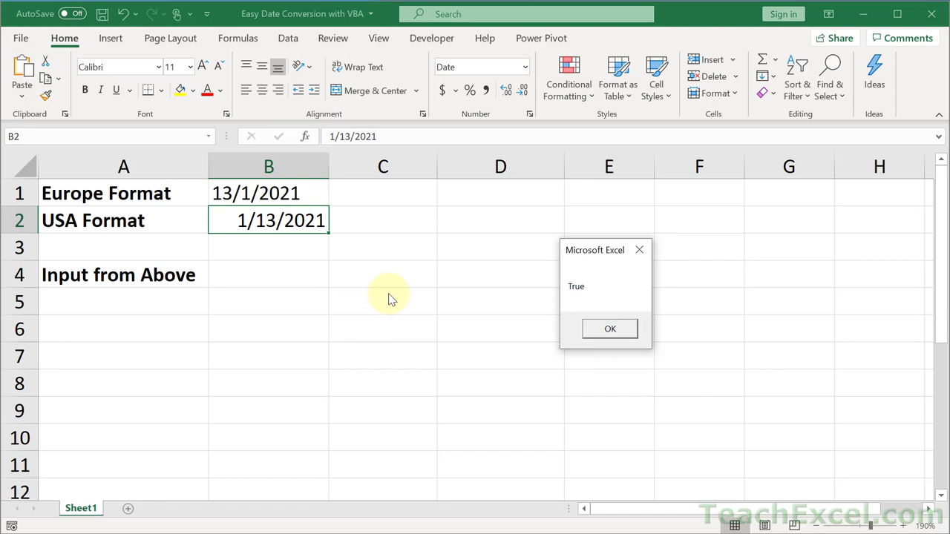
pyautogui.moveTo(288, 119)
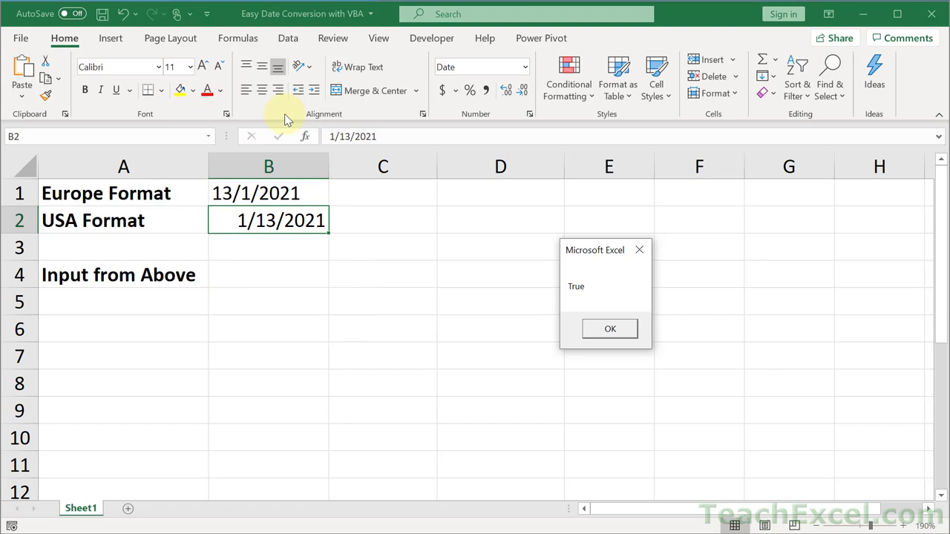
pyautogui.moveTo(344, 236)
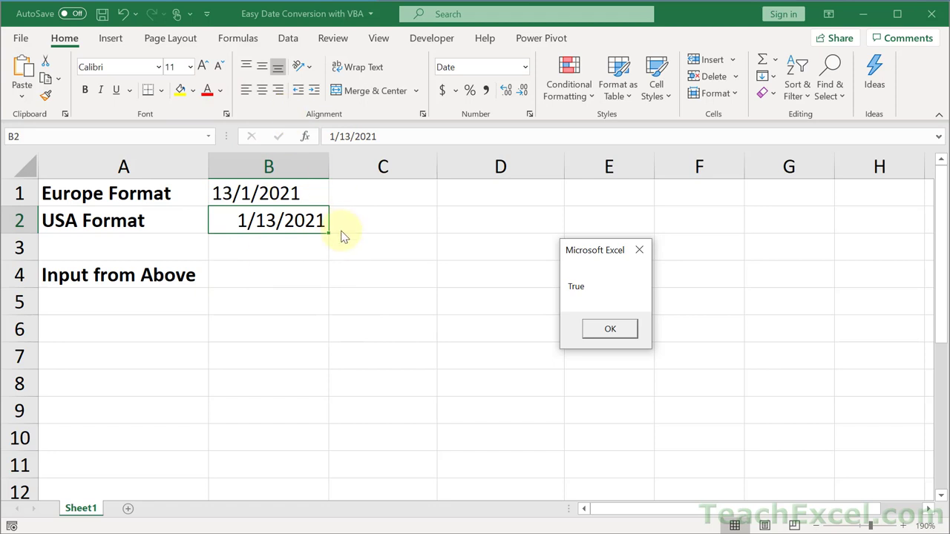
pyautogui.moveTo(269, 236)
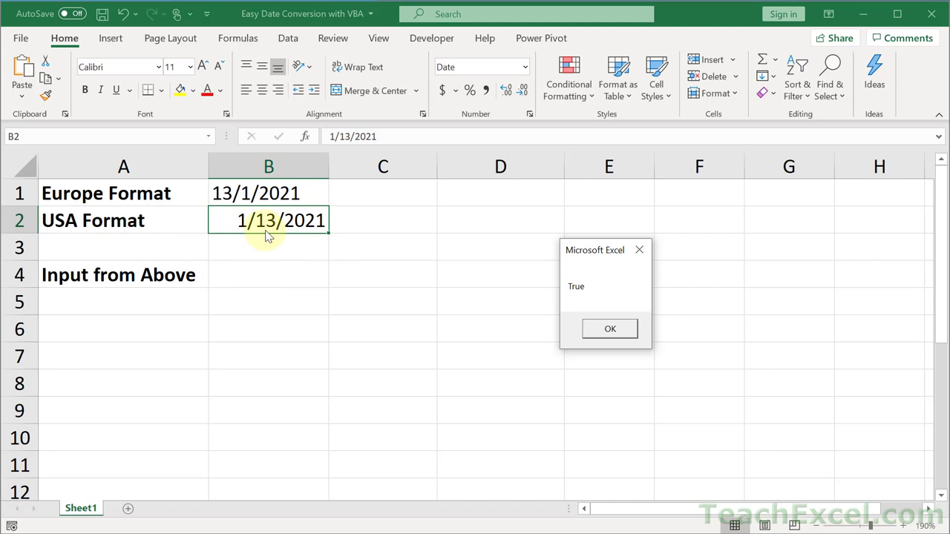
pyautogui.moveTo(608, 329)
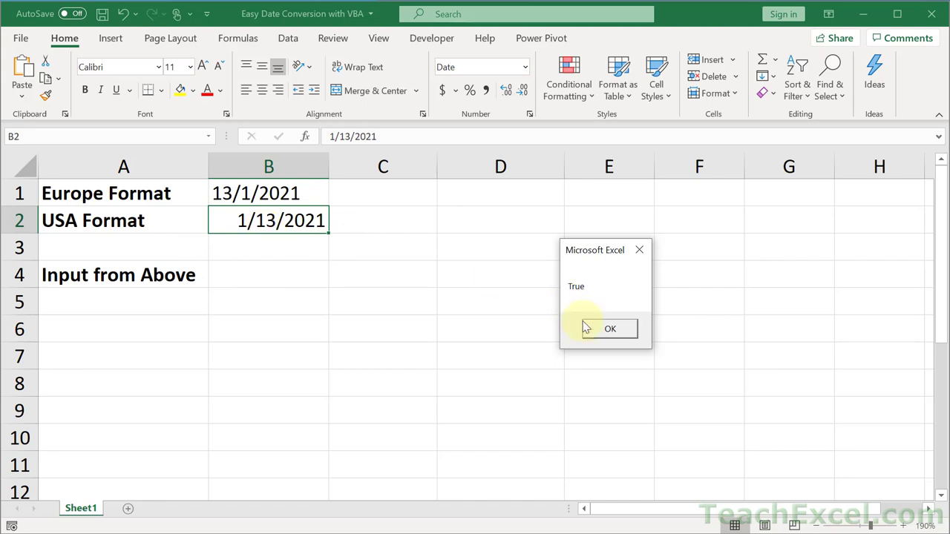
pyautogui.moveTo(576, 287)
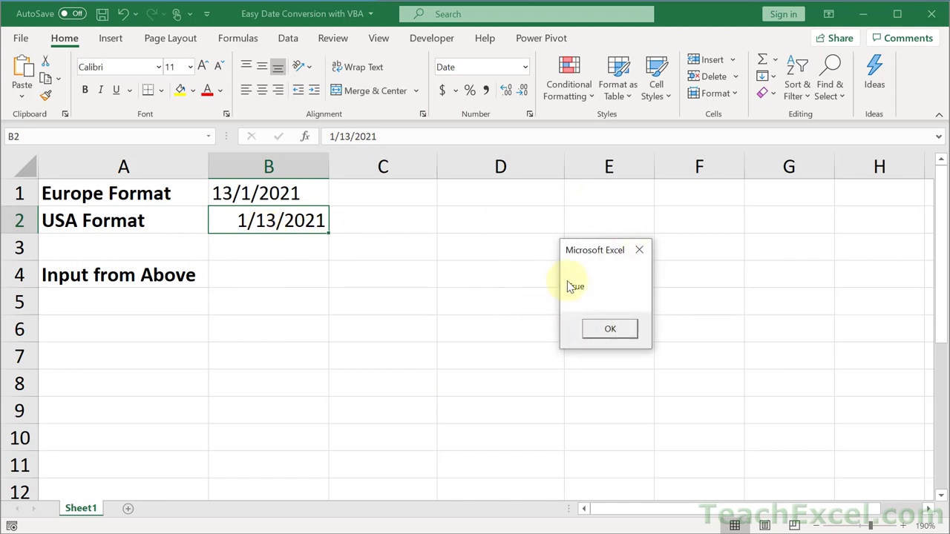
pyautogui.click(609, 330)
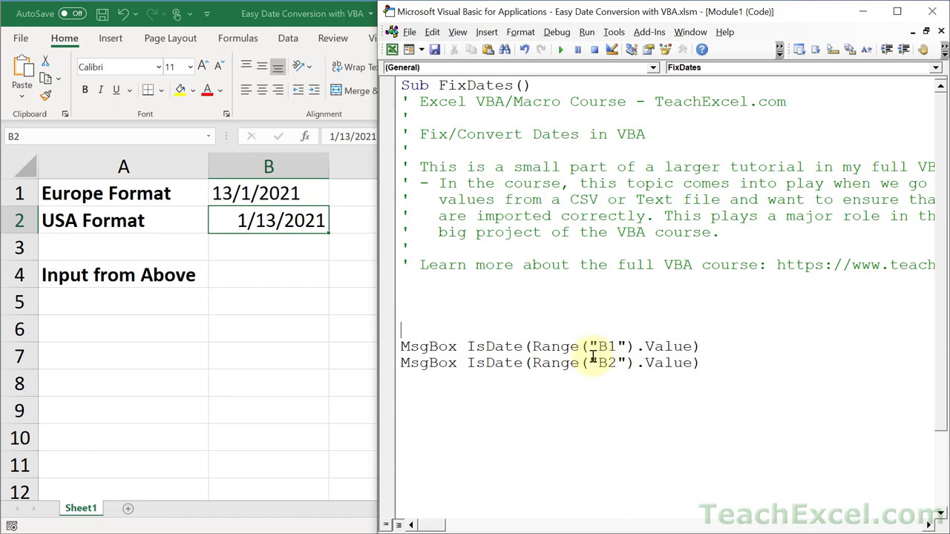
pyautogui.moveTo(259, 255)
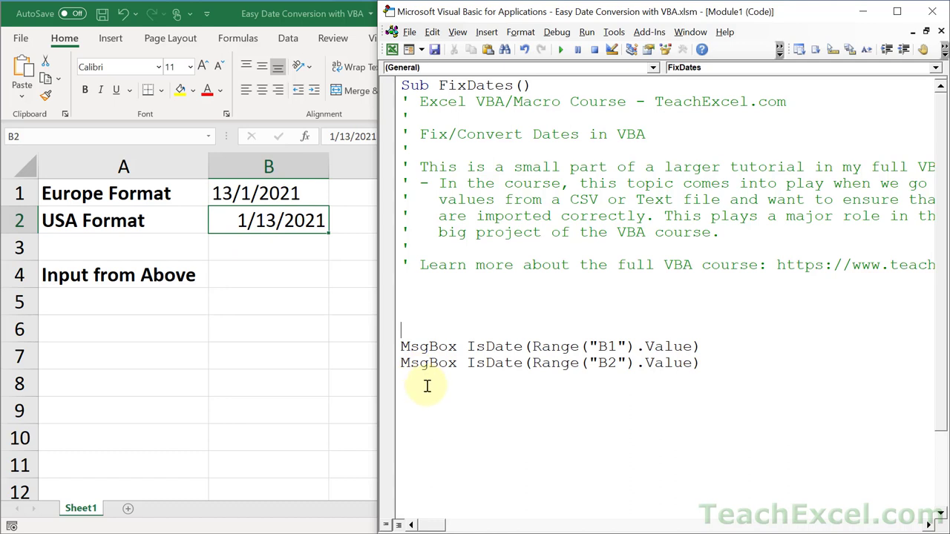
# Write Range("B4").Value = CDate(Range("B1").Value) below the MsgBox lines.
pyautogui.write('range')
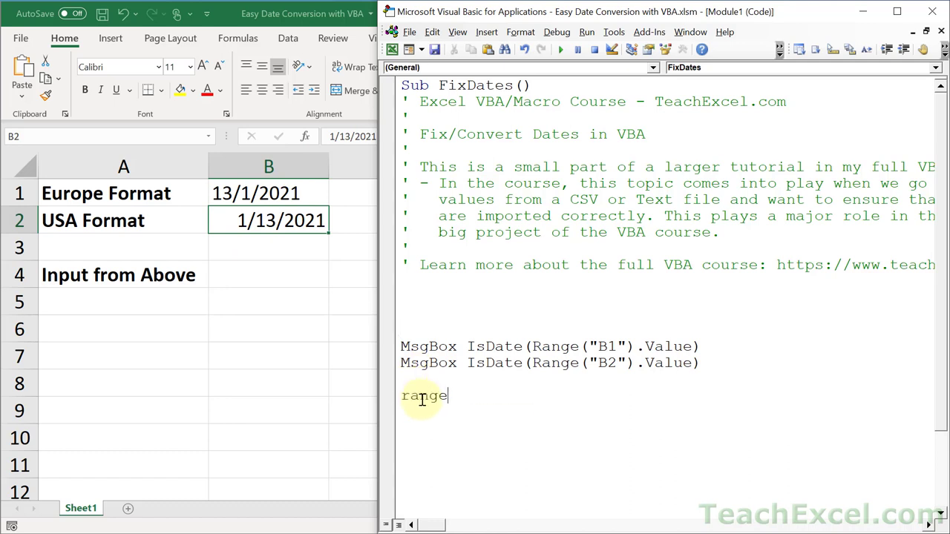
pyautogui.write('("B4").Value =')
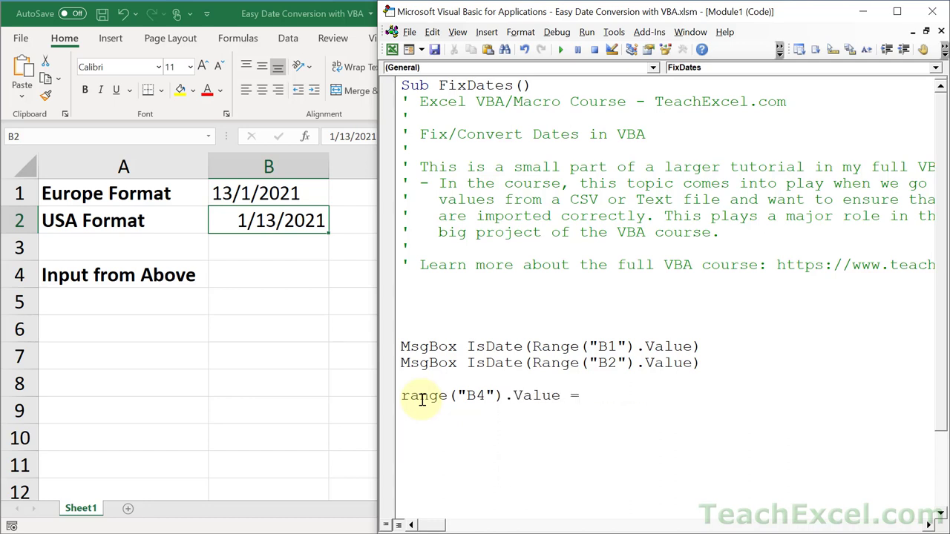
pyautogui.write('cdat')
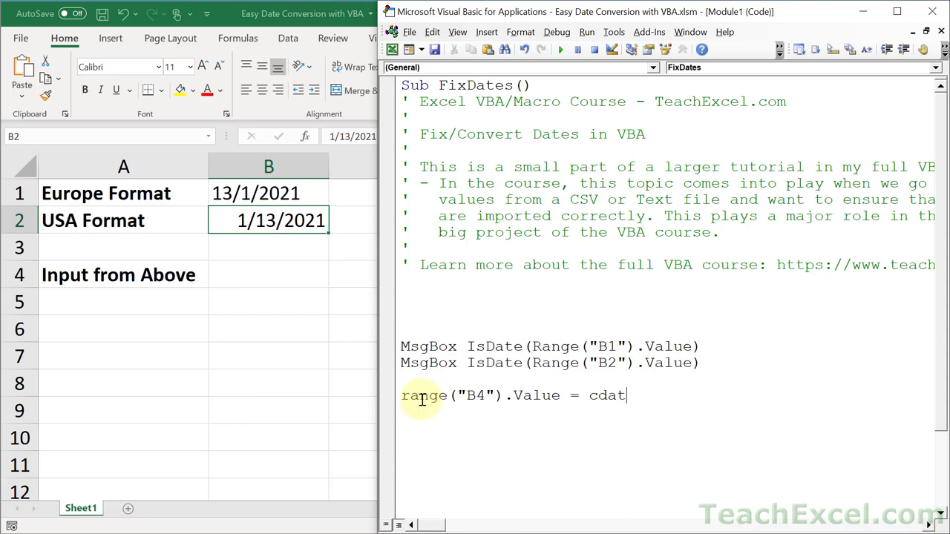
pyautogui.write('(')
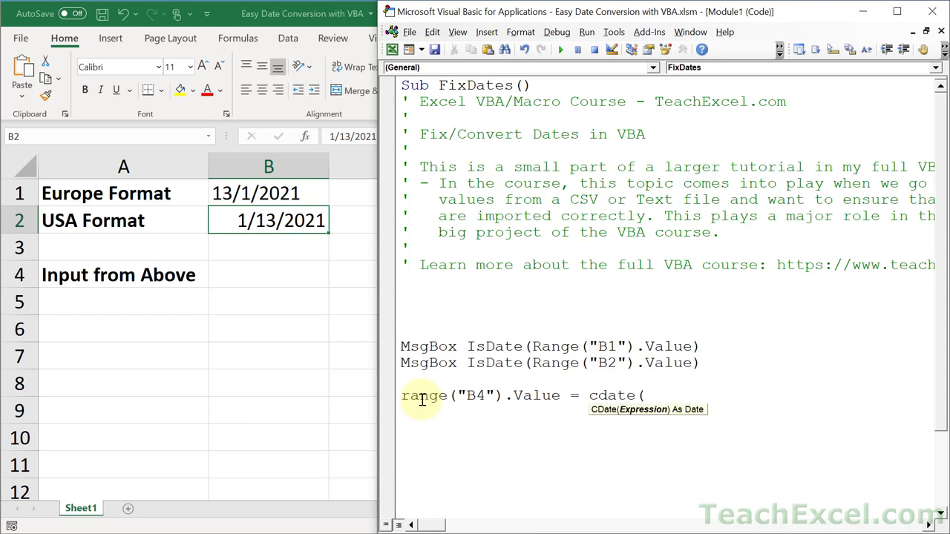
pyautogui.moveTo(668, 395)
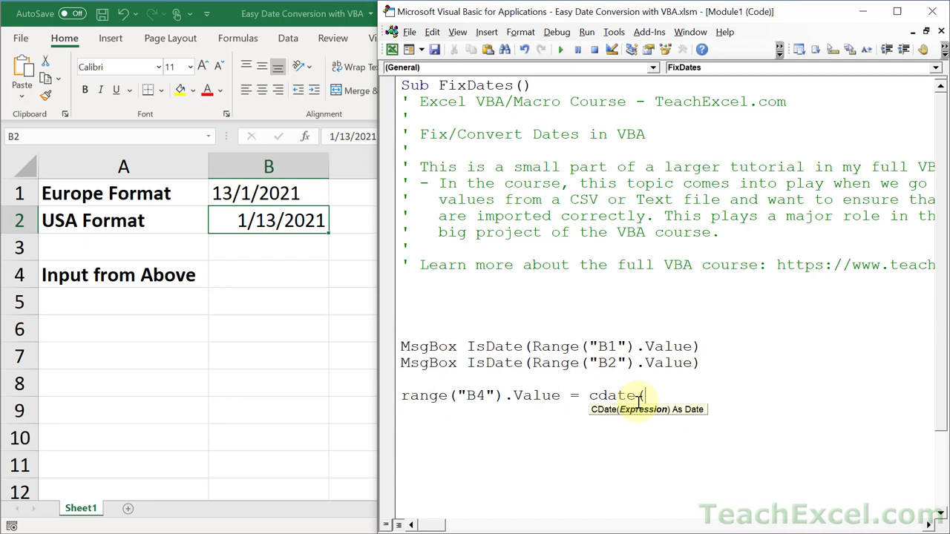
pyautogui.write('range')
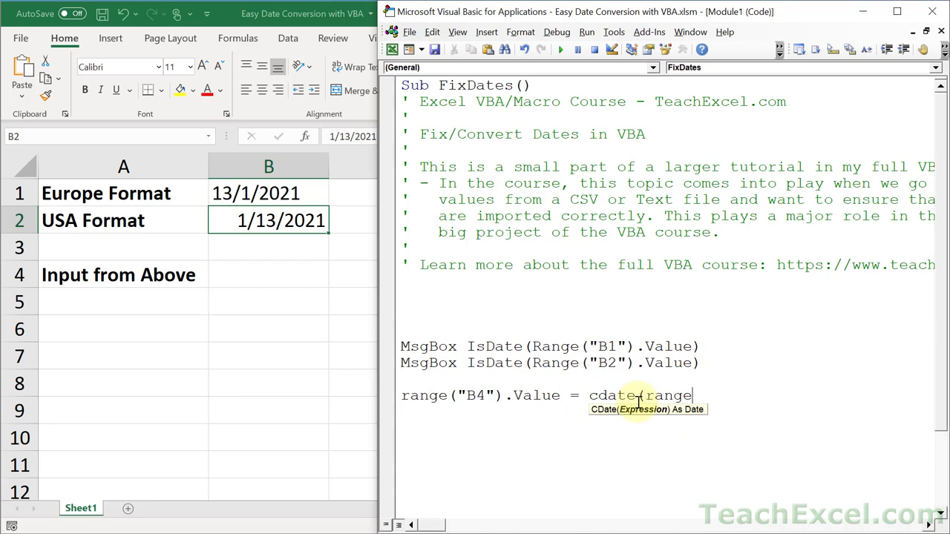
pyautogui.write('("B1"')
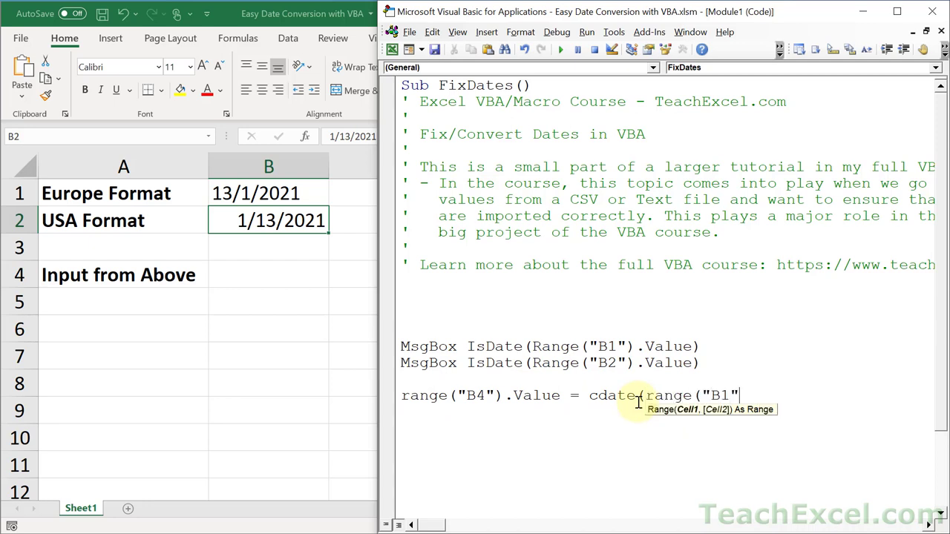
pyautogui.write('.Value)')
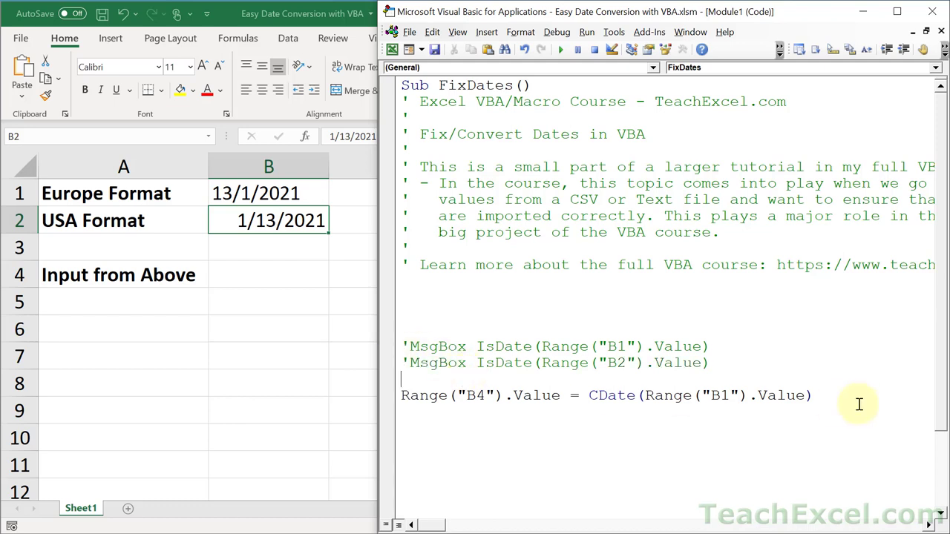
# Select the whole CDate line to duplicate it for the B3 copy.
pyautogui.tripleClick(607, 395)
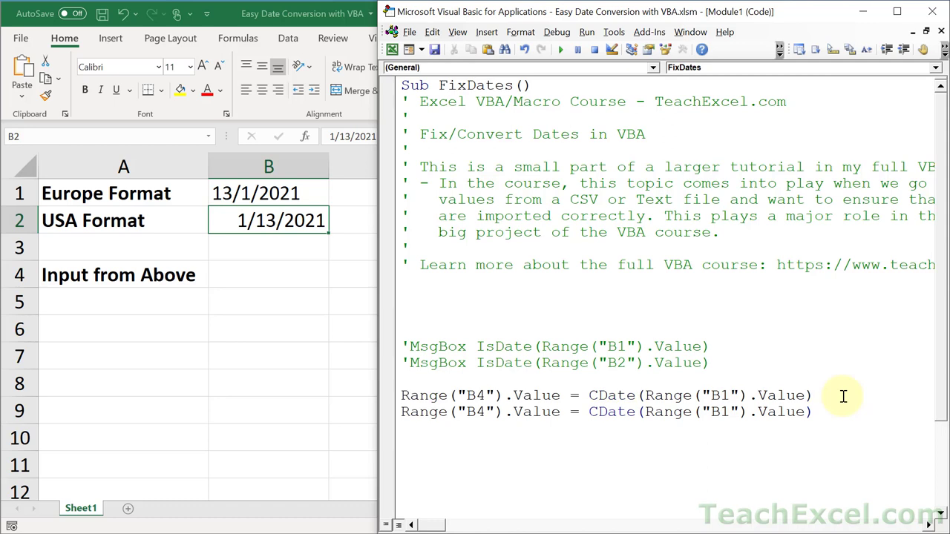
pyautogui.moveTo(646, 394)
pyautogui.write('3')
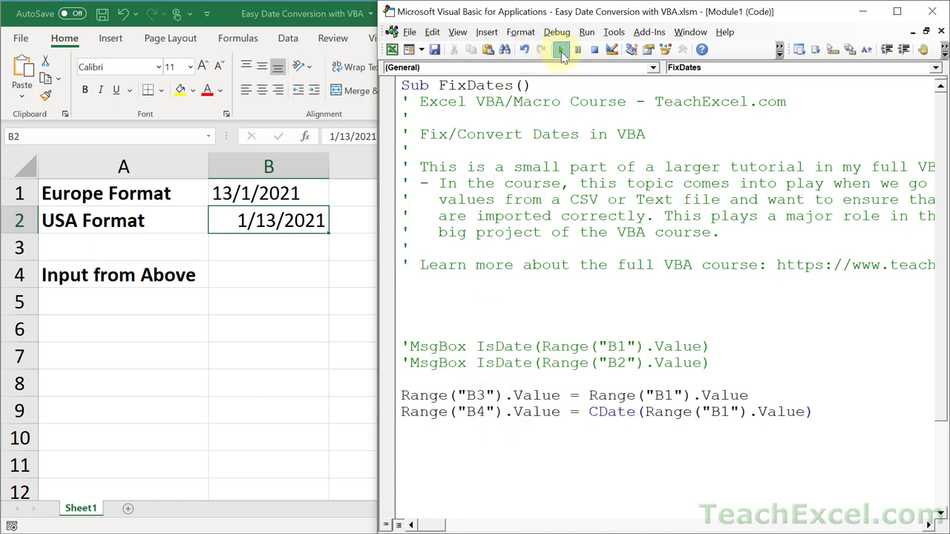
# Run FixDates and inspect the unconverted 13/1/2021 copied into B3.
pyautogui.click(561, 49)
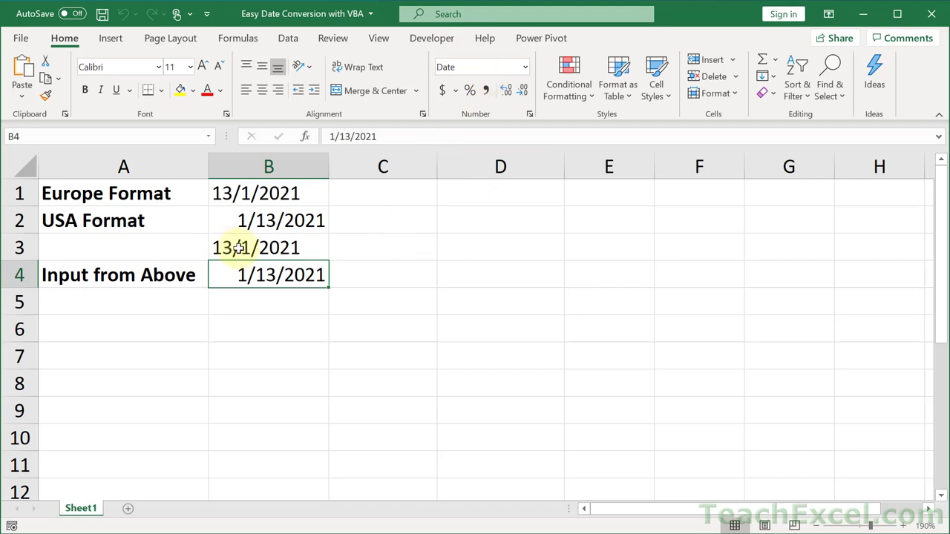
pyautogui.click(267, 246)
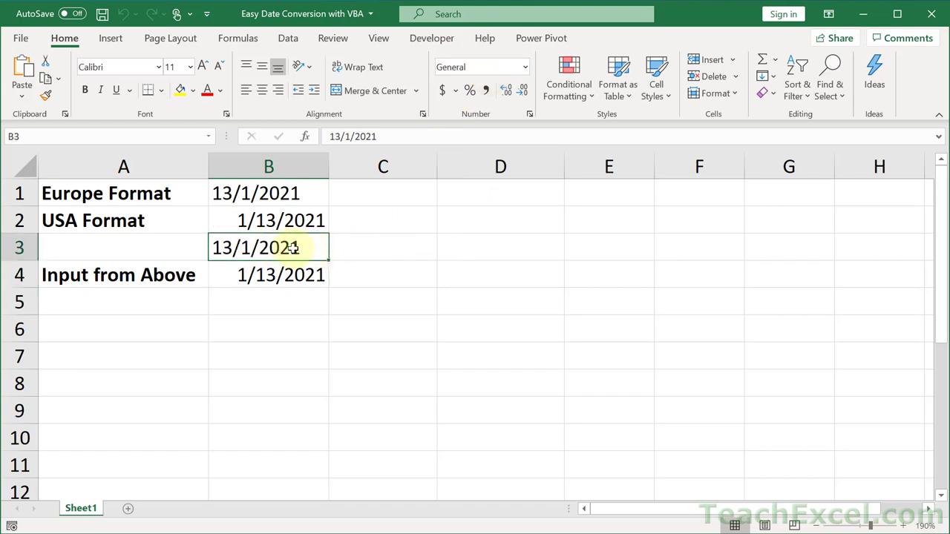
pyautogui.moveTo(232, 239)
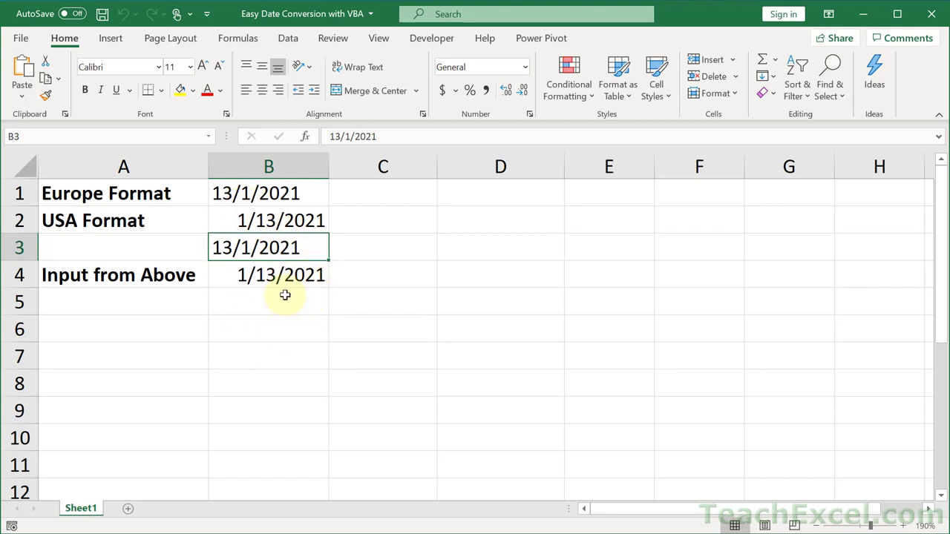
pyautogui.moveTo(282, 289)
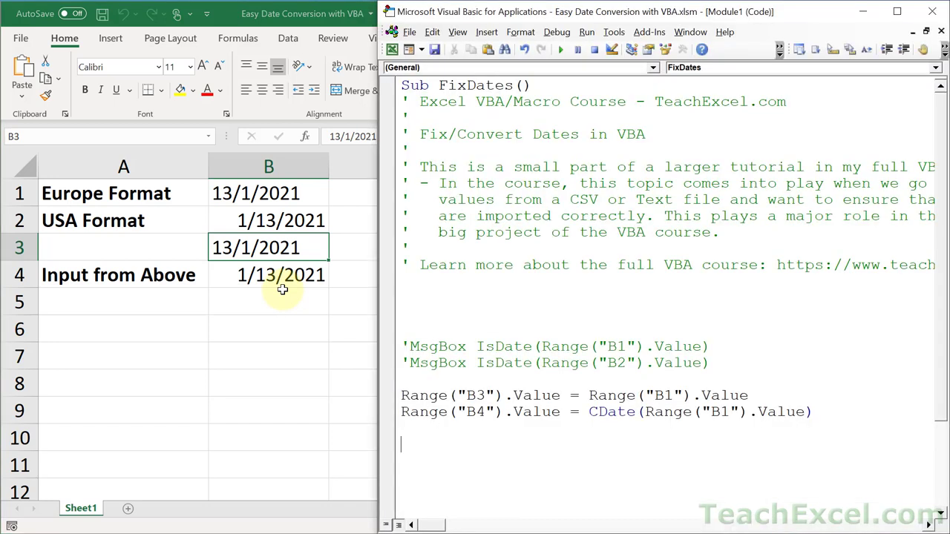
pyautogui.moveTo(576, 258)
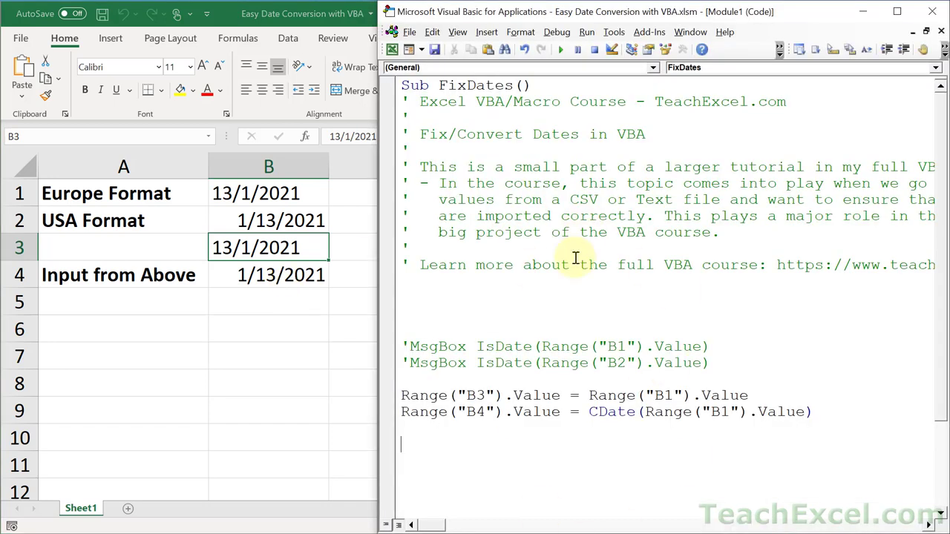
pyautogui.moveTo(603, 423)
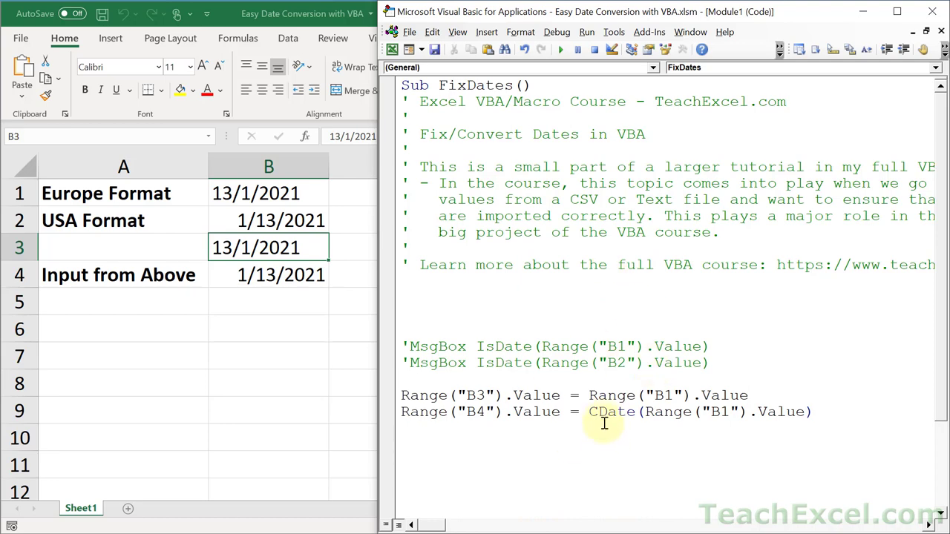
pyautogui.doubleClick(611, 413)
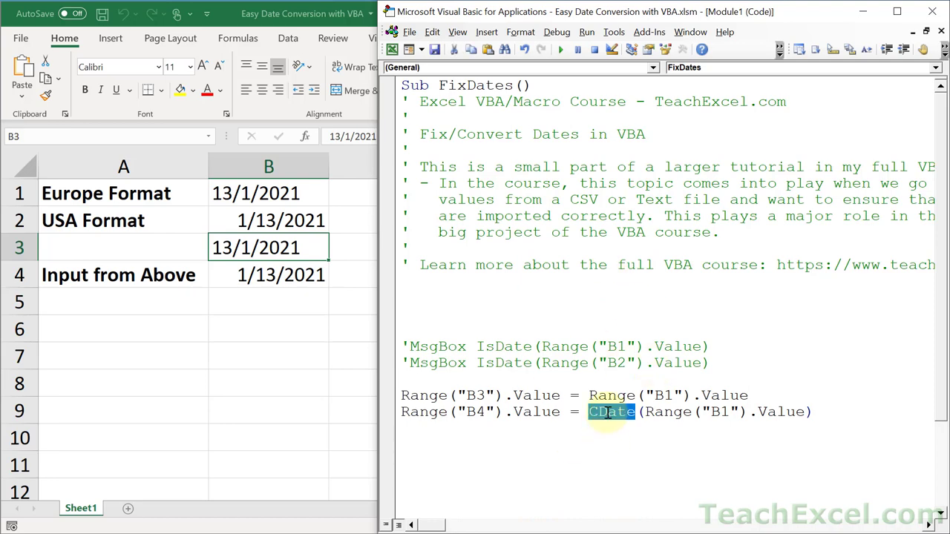
pyautogui.moveTo(580, 453)
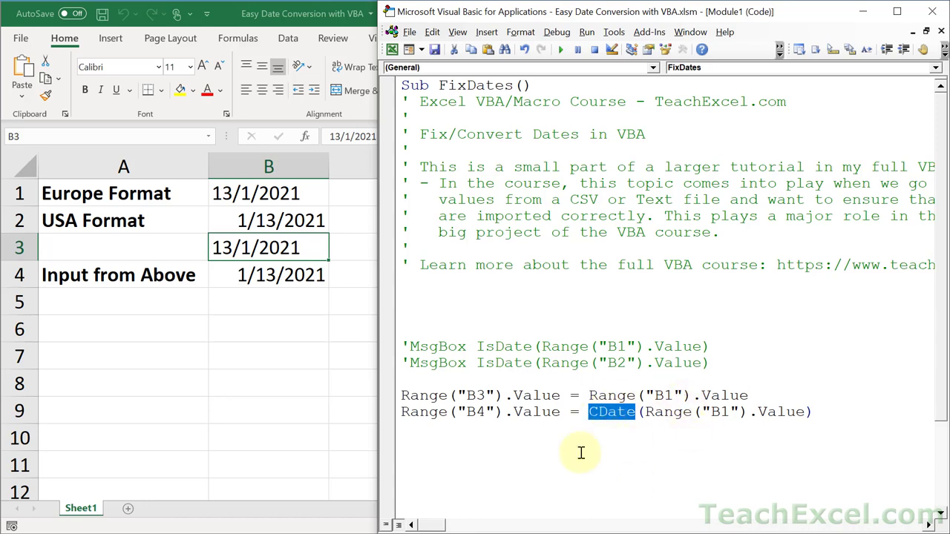
pyautogui.moveTo(656, 438)
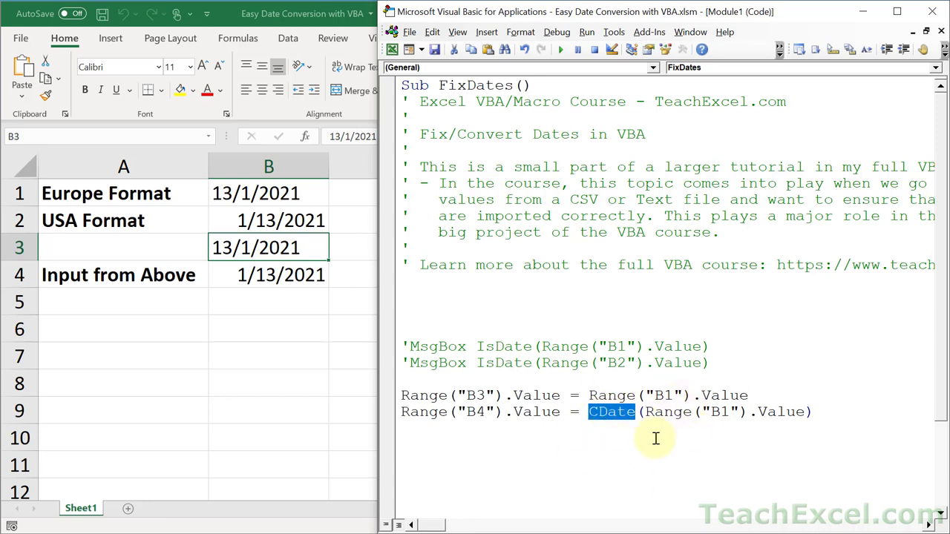
pyautogui.moveTo(626, 422)
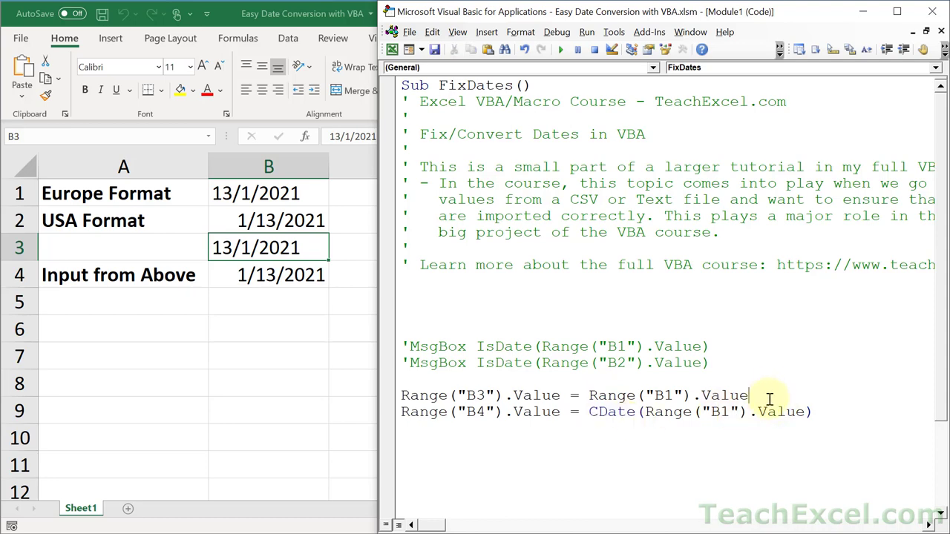
pyautogui.press('Delete')
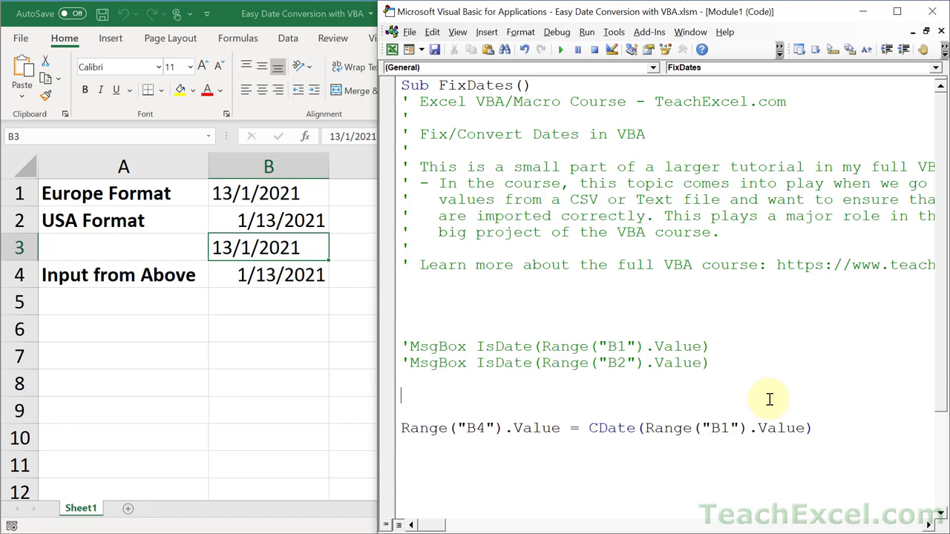
# Wrap the CDate line in If IsDate(Range("B1").Value) Then ... End If.
pyautogui.write('if isdate(Range')
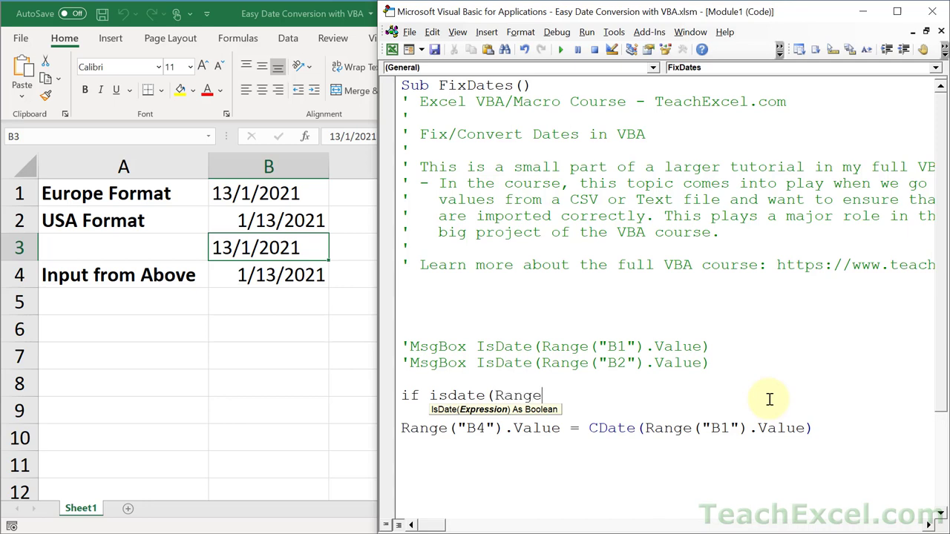
pyautogui.write('("B1')
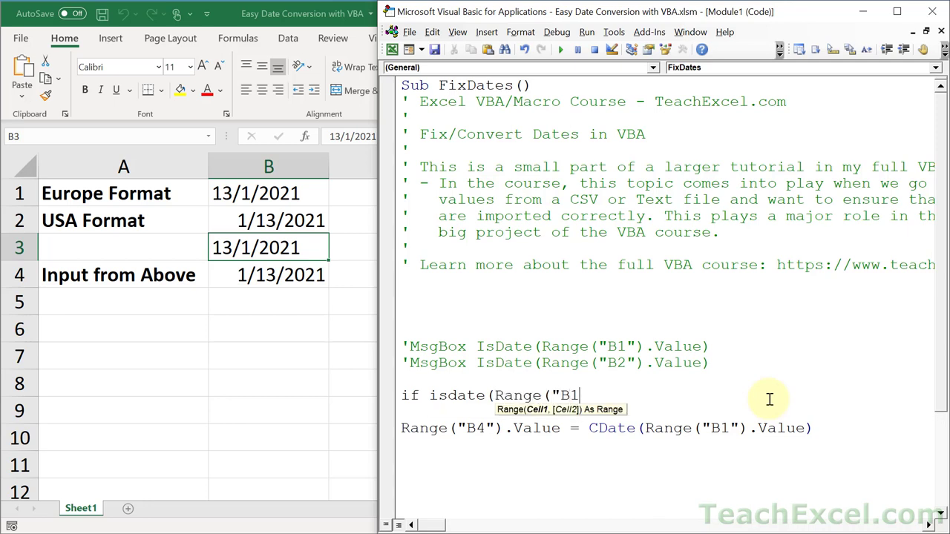
pyautogui.write('").Value) Then')
pyautogui.write('End If')
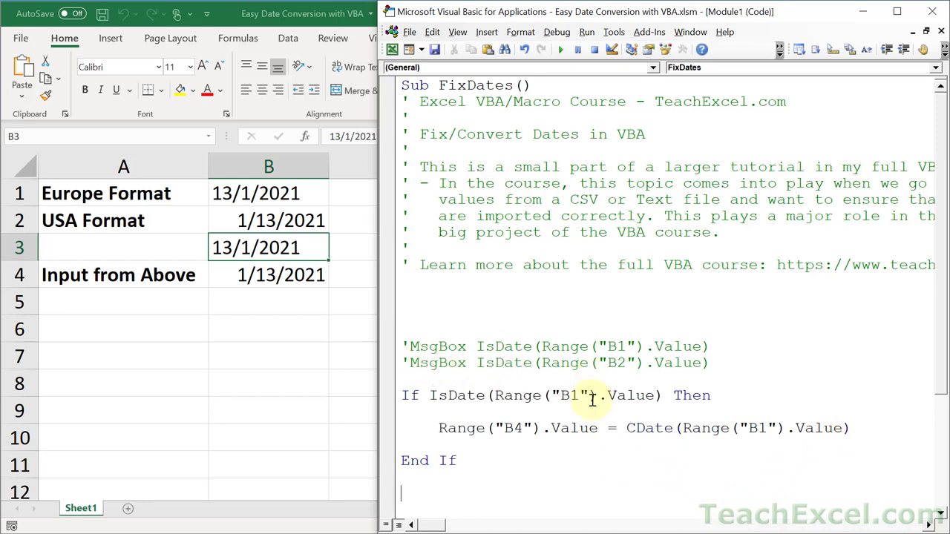
pyautogui.moveTo(626, 427)
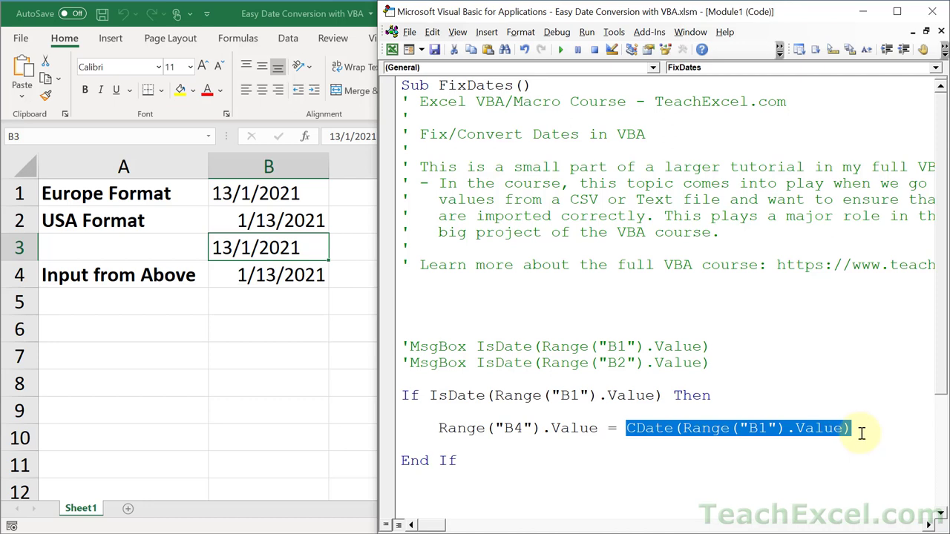
pyautogui.moveTo(546, 395)
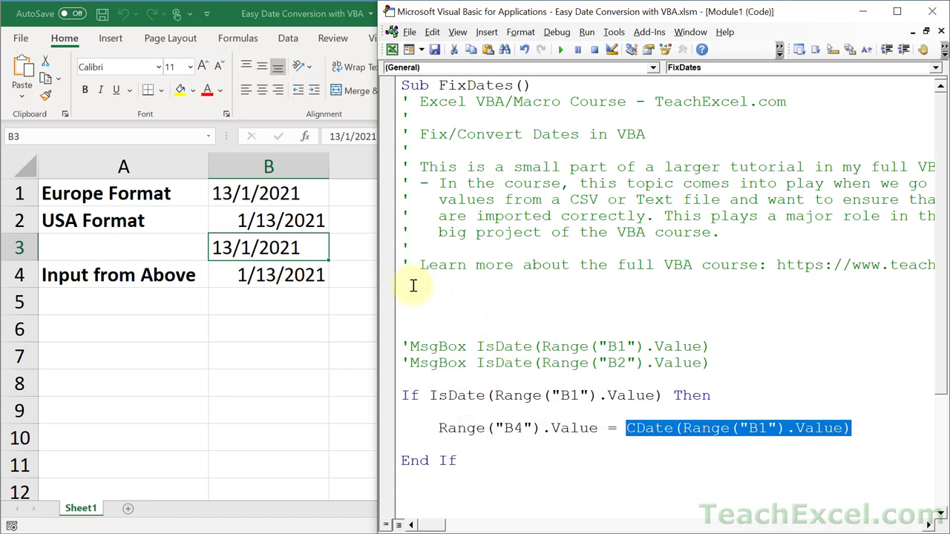
pyautogui.moveTo(466, 375)
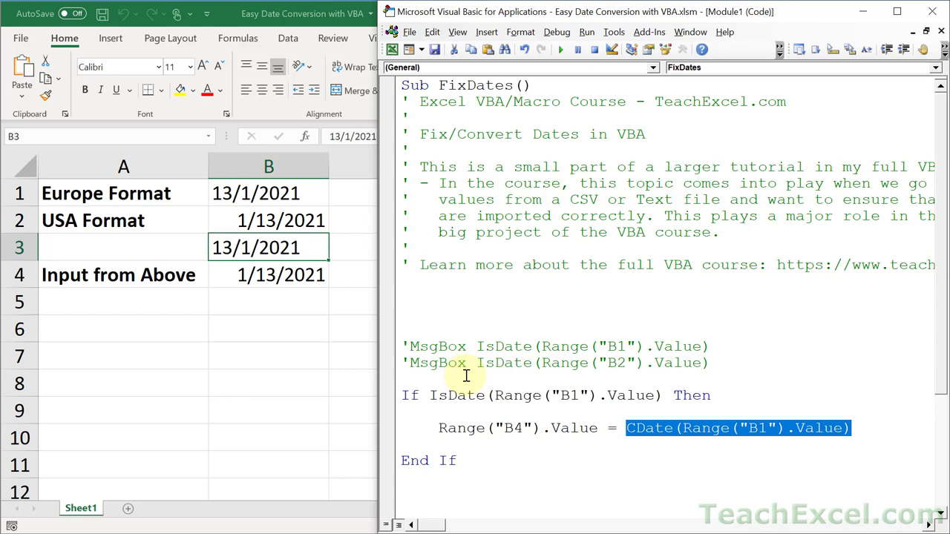
pyautogui.moveTo(496, 458)
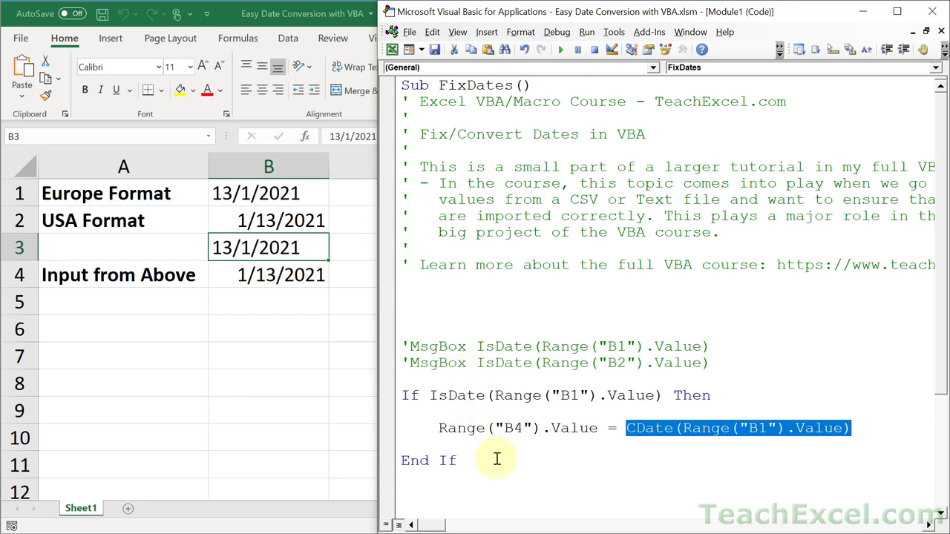